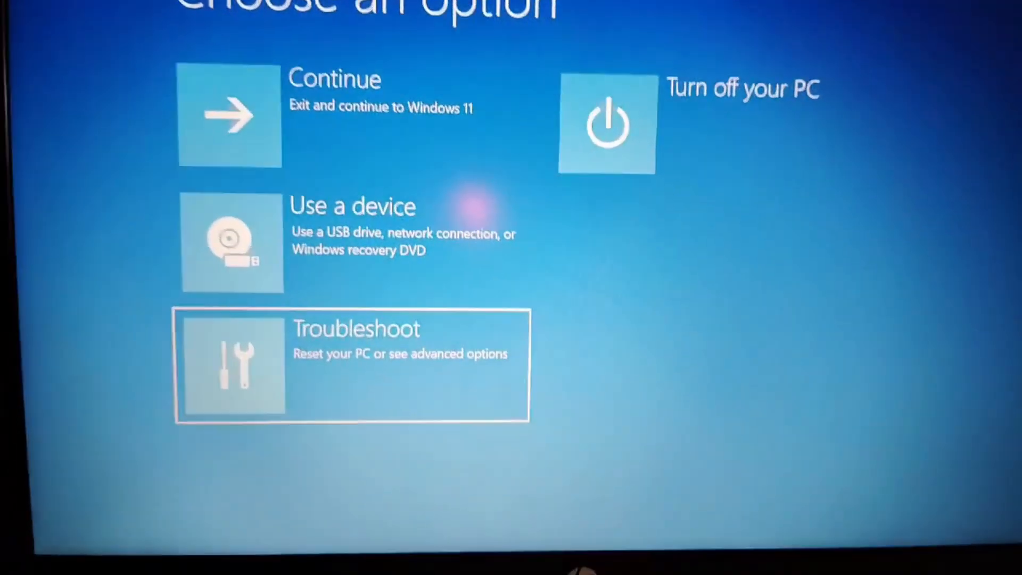
Go through Troubleshoot and Advanced options to Startup Settings and restart into Safe Mode
click(350, 366)
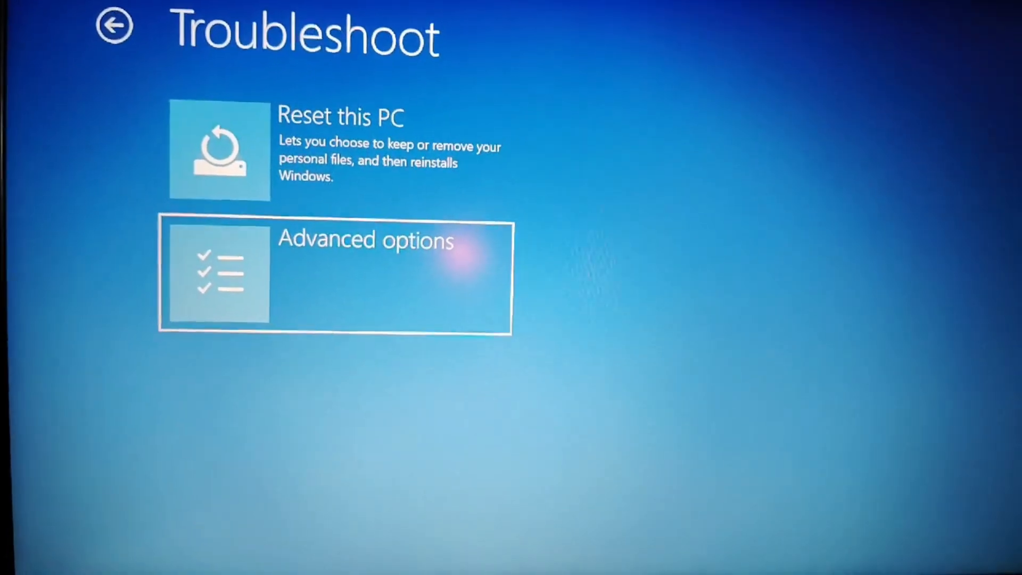
click(334, 274)
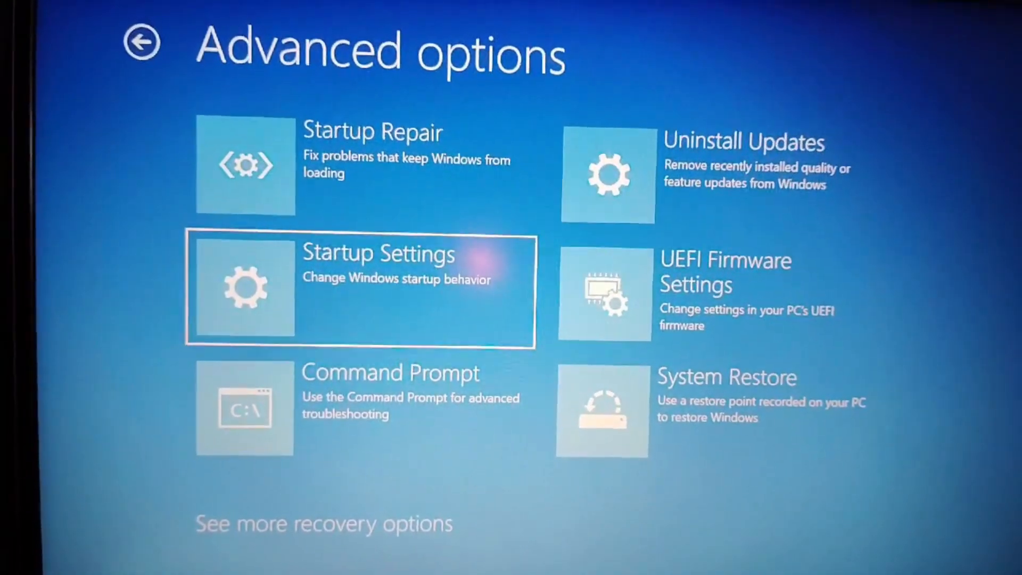
click(360, 289)
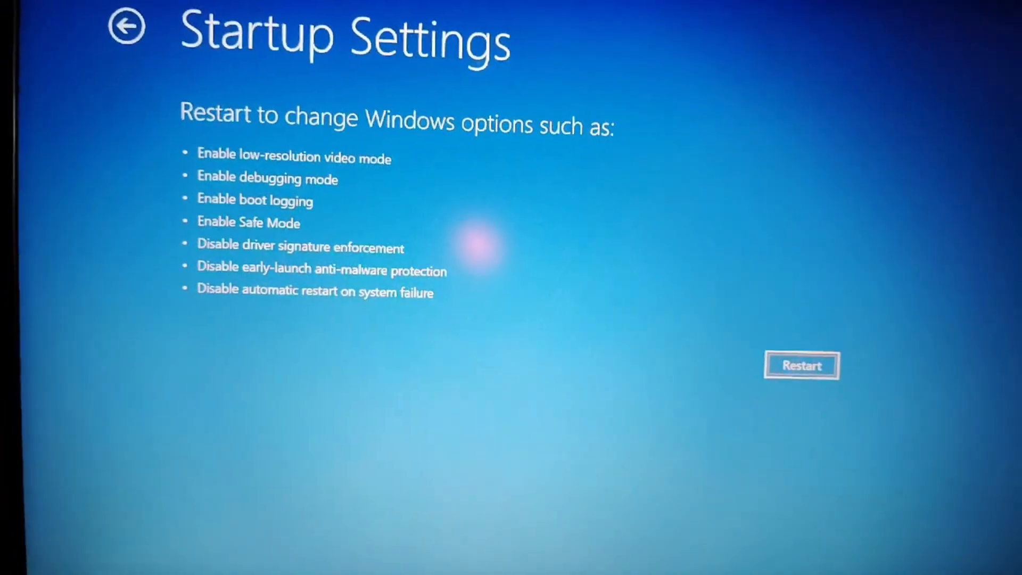
click(800, 365)
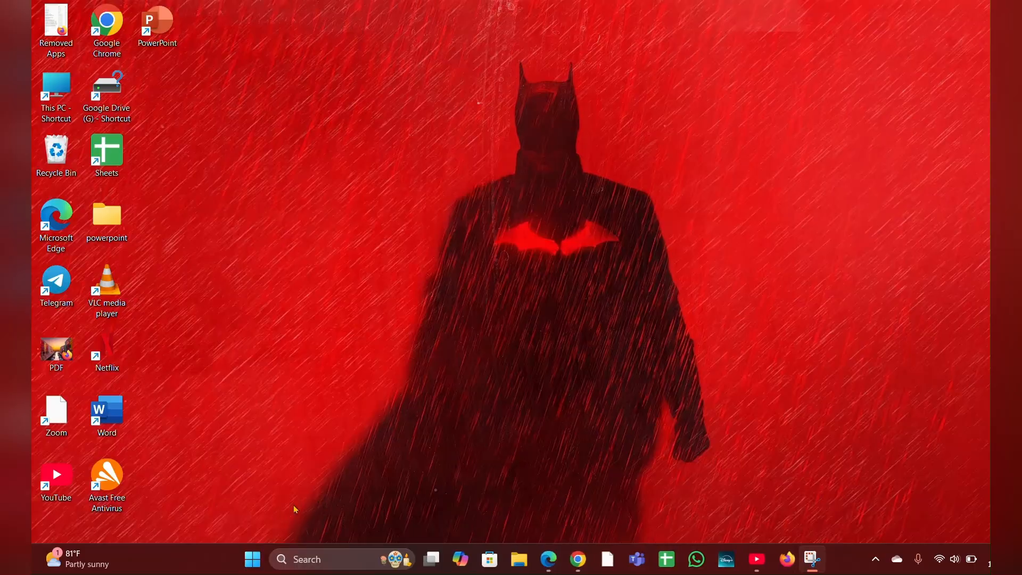
Search the Start menu for 'Control Panel' and launch it
click(251, 558)
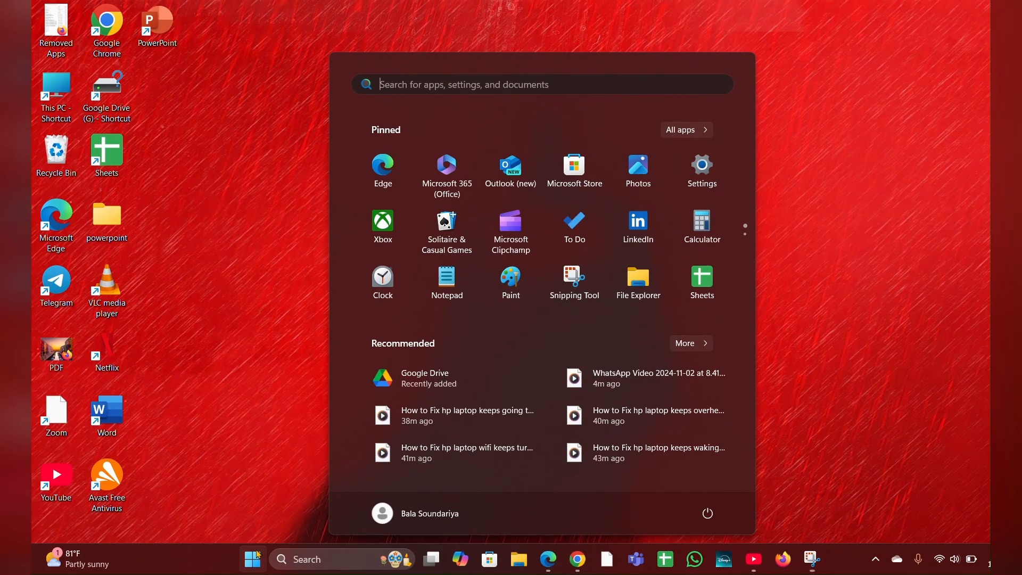
text(C)
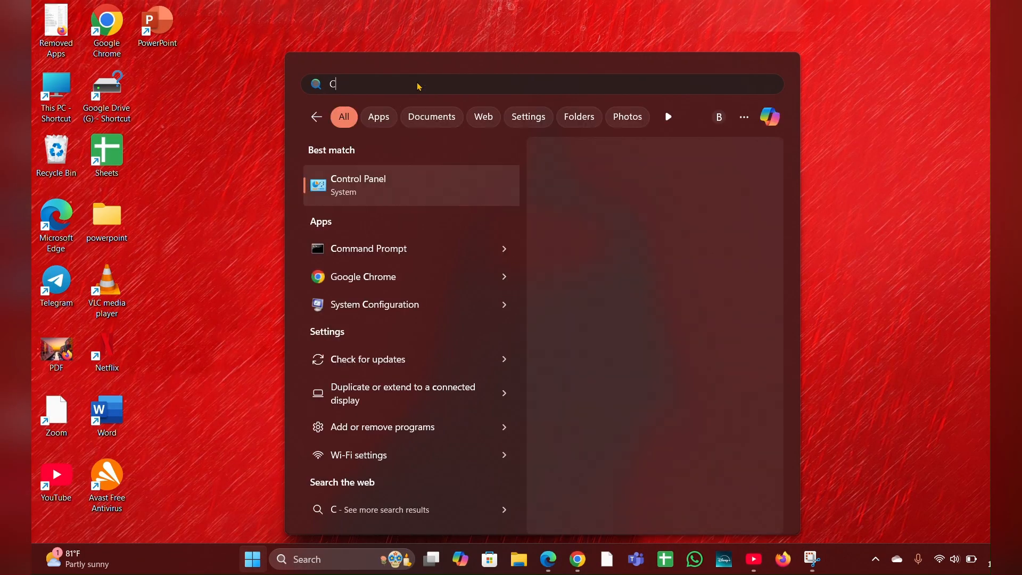
text(ON)
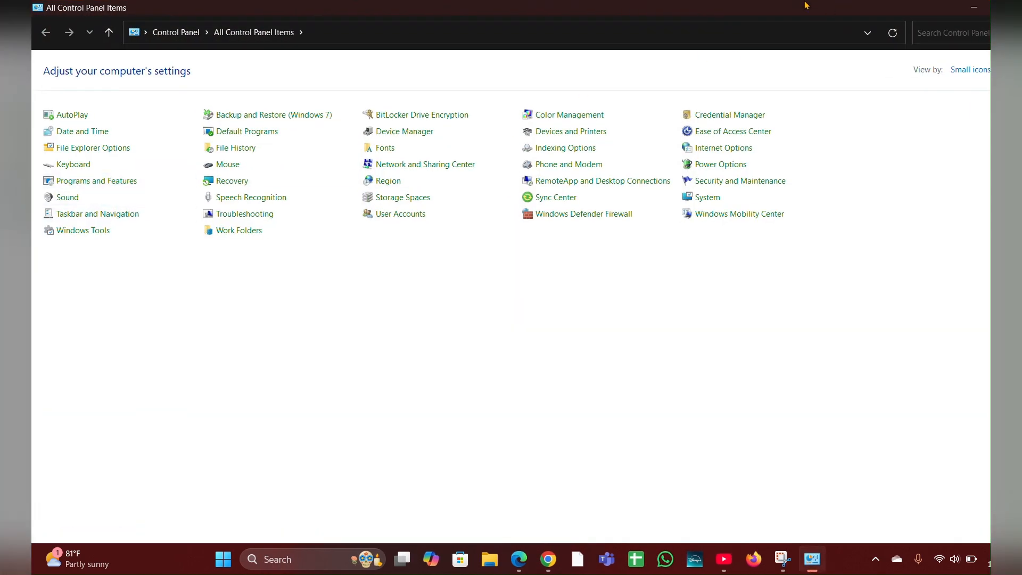
mouse_move(96, 181)
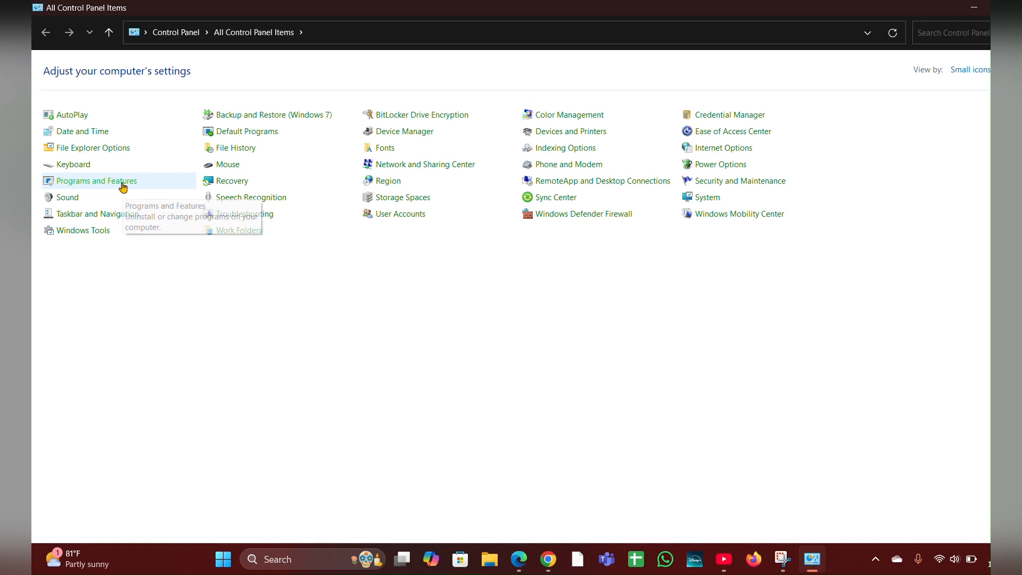
List installed programs in Programs and Features and bring up Uninstall for Microsoft Teams
click(97, 181)
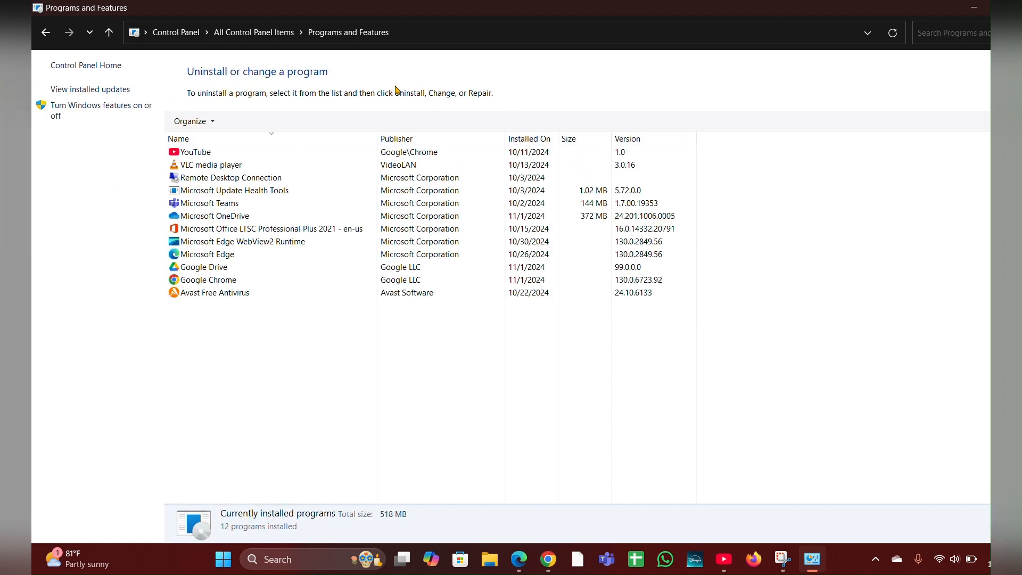
mouse_move(392, 63)
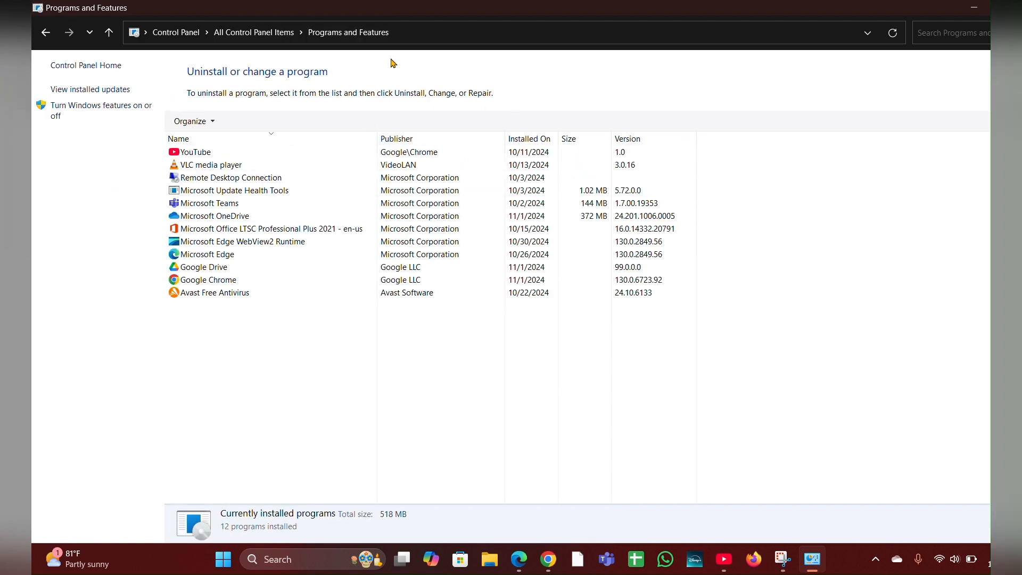
mouse_move(354, 342)
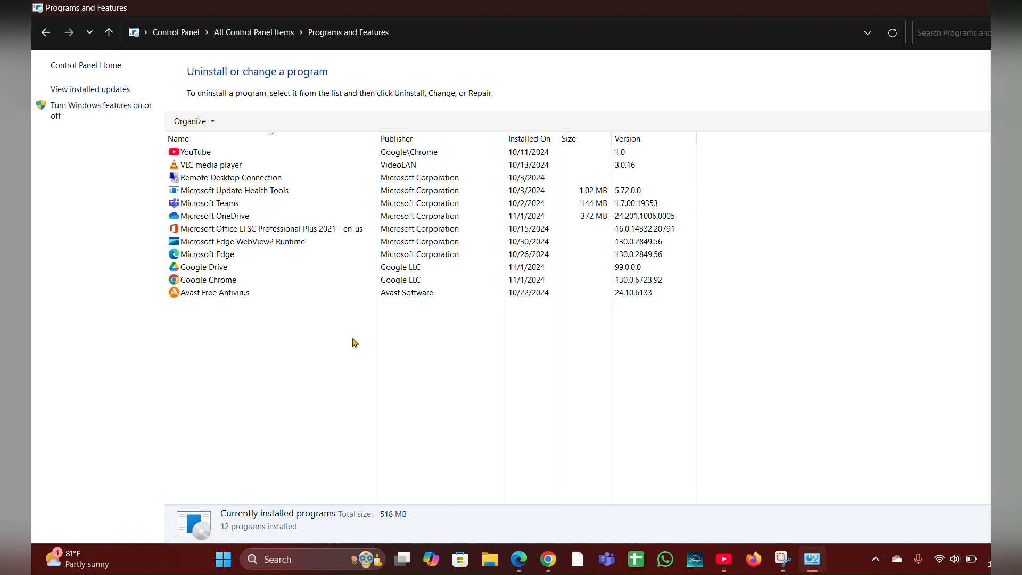
mouse_move(316, 304)
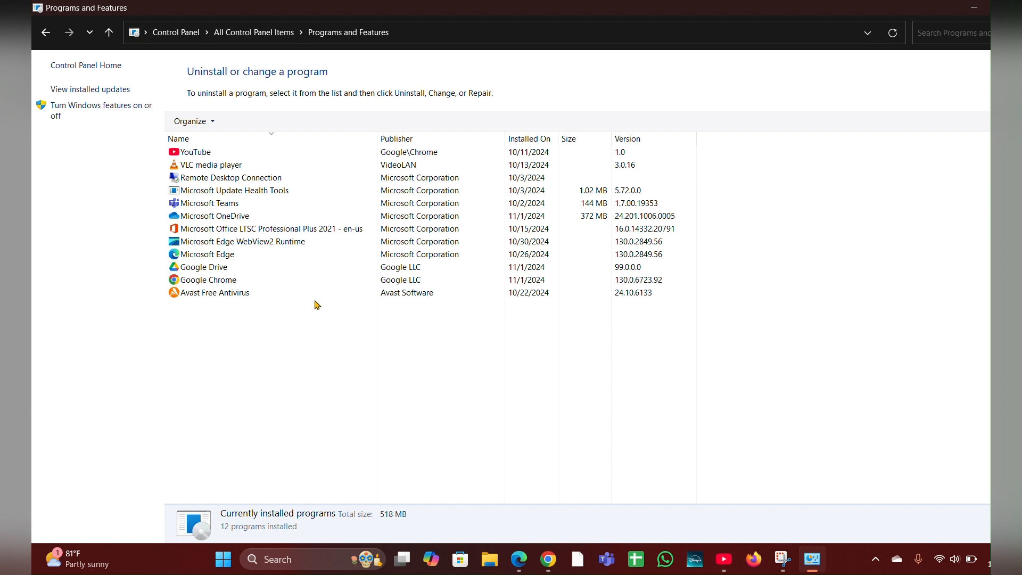
mouse_move(255, 138)
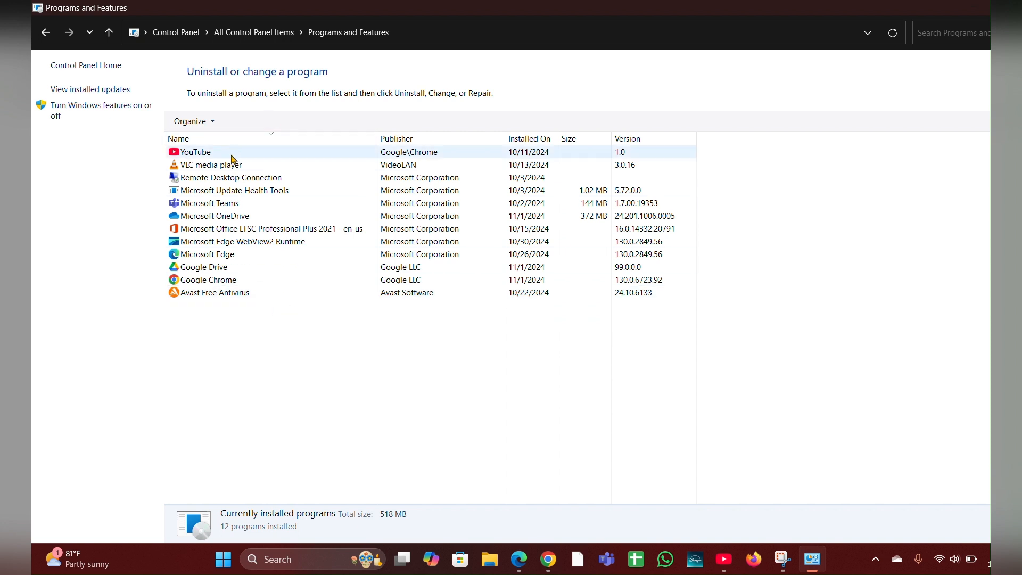
right_click(231, 160)
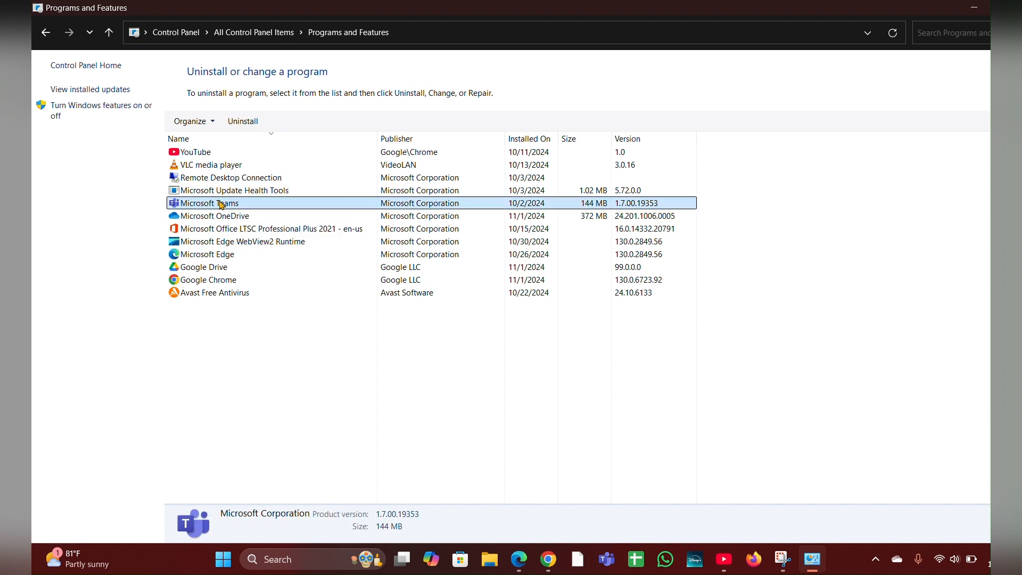
right_click(218, 203)
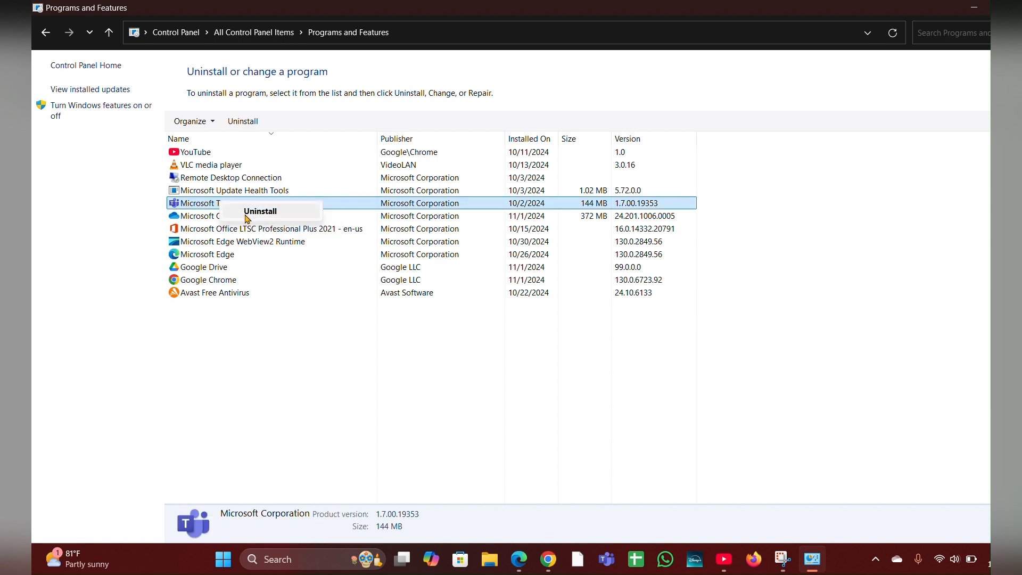
mouse_move(263, 224)
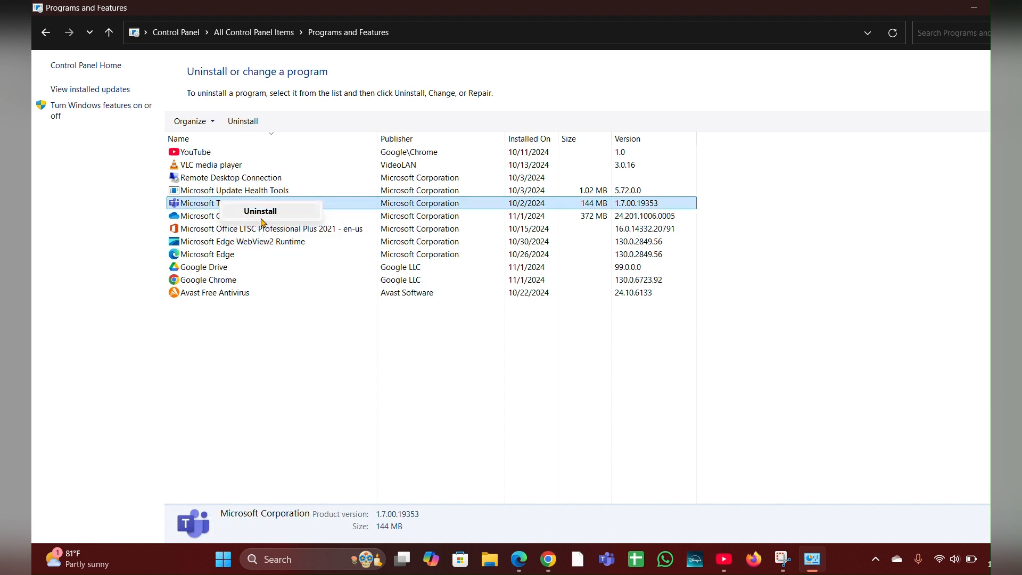
mouse_move(289, 221)
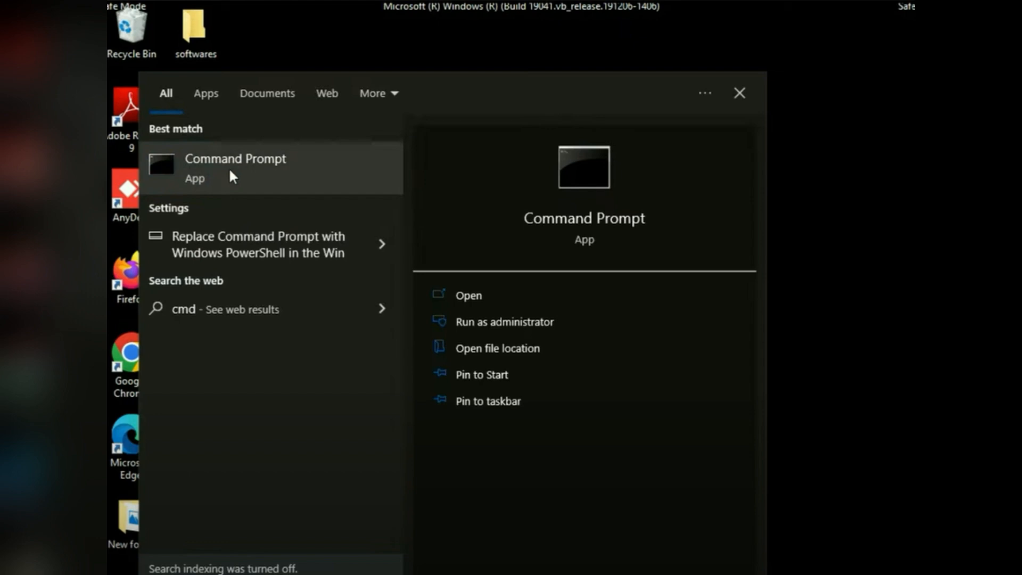
Launch Command Prompt as administrator for the sfc /scannow file scan
click(504, 321)
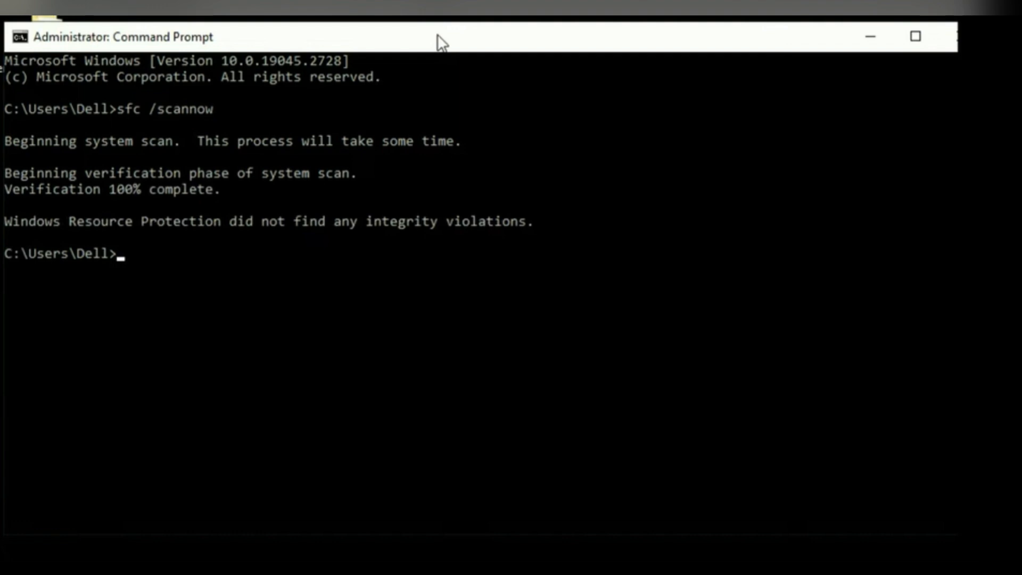
Run chkdsk to start a read-only check of the file system structure
text(chkdsk)
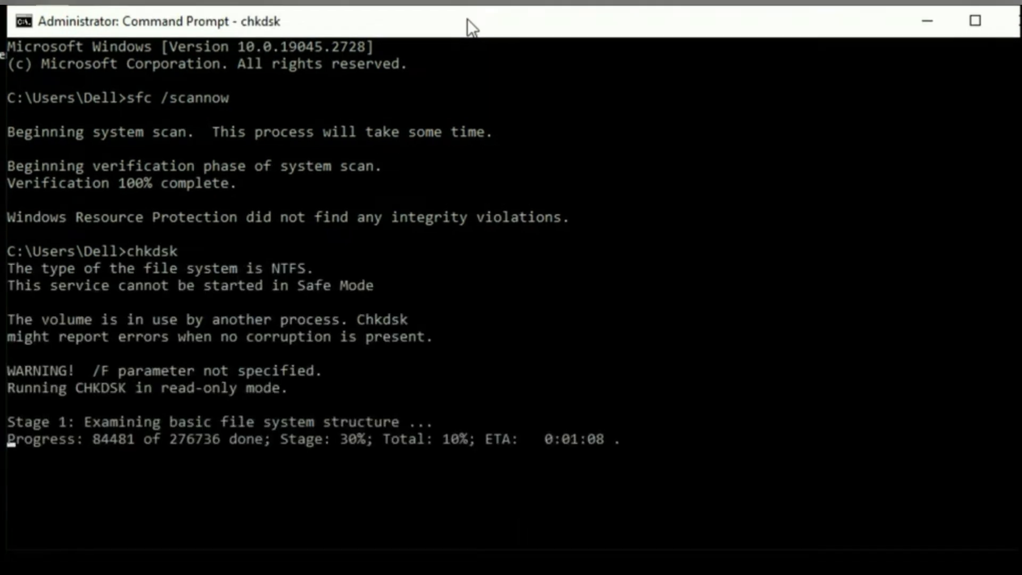